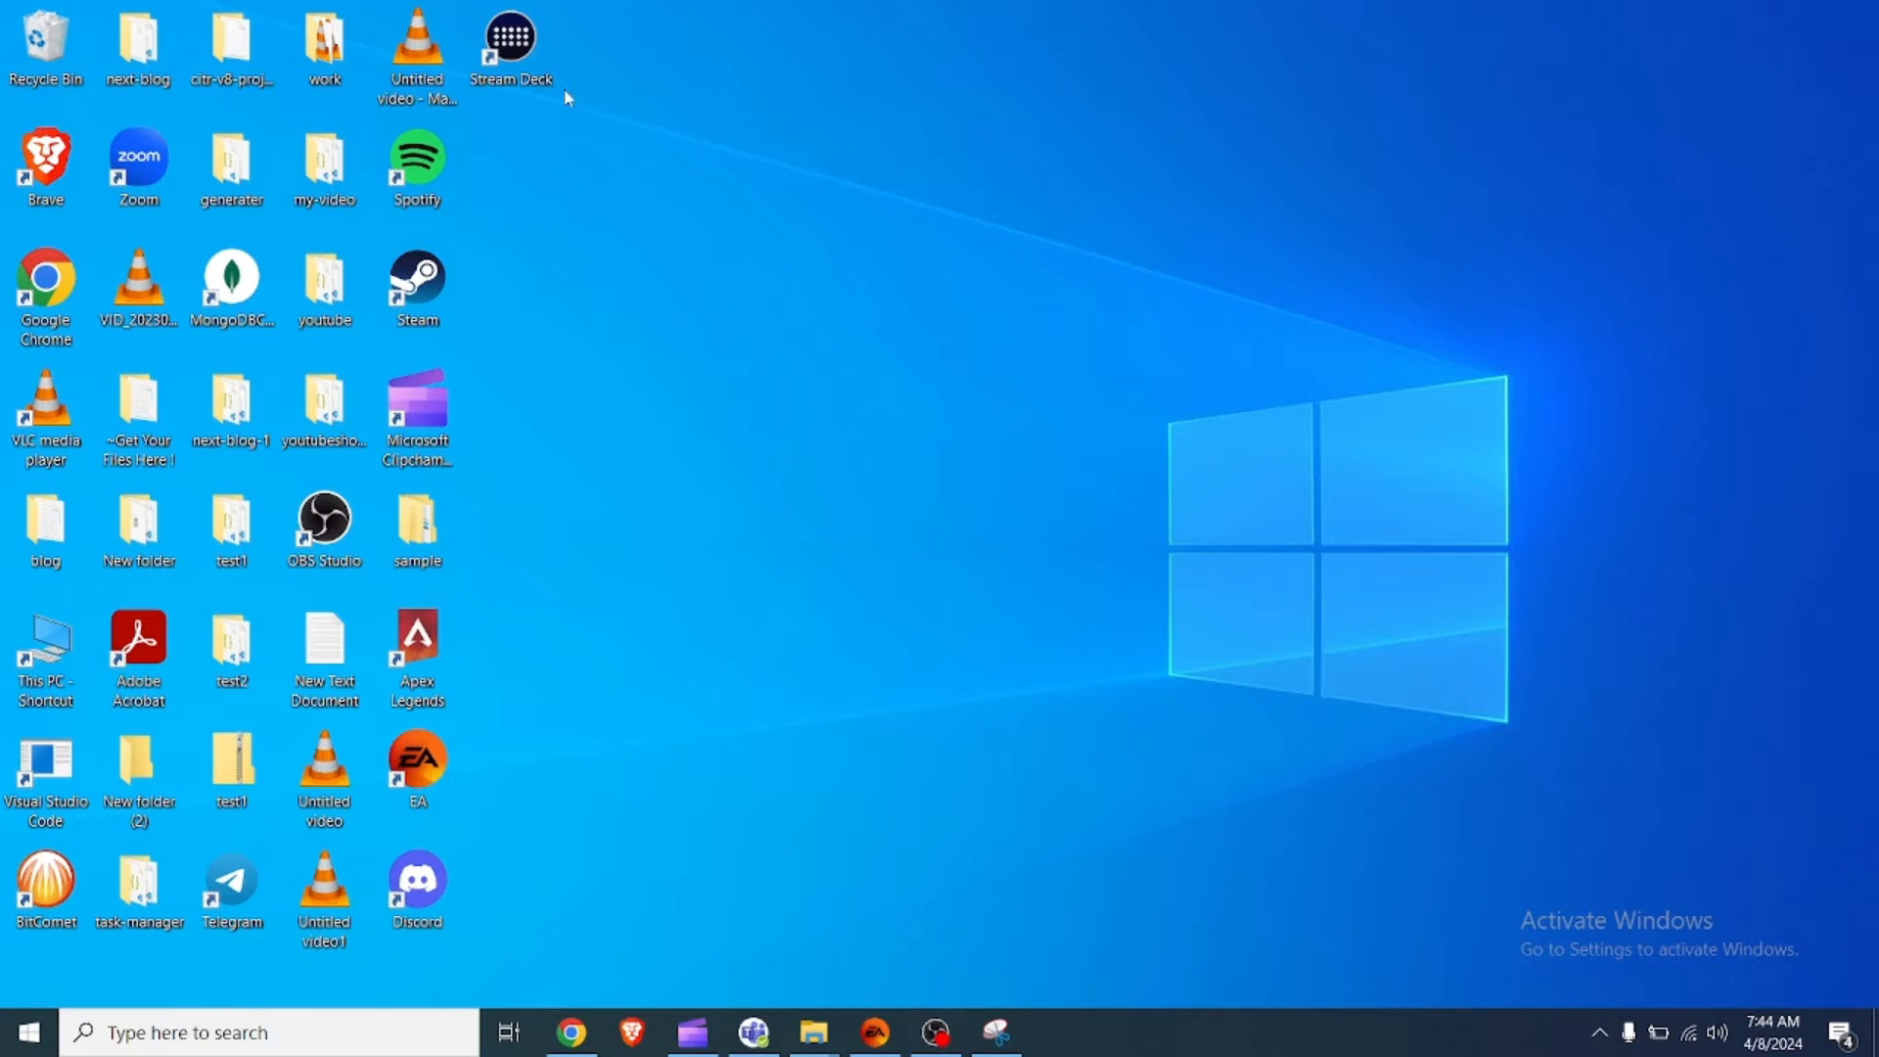
- Run Stream Deck as administrator, then view its shortcut's compatibility settings in Properties
right_click(508, 36)
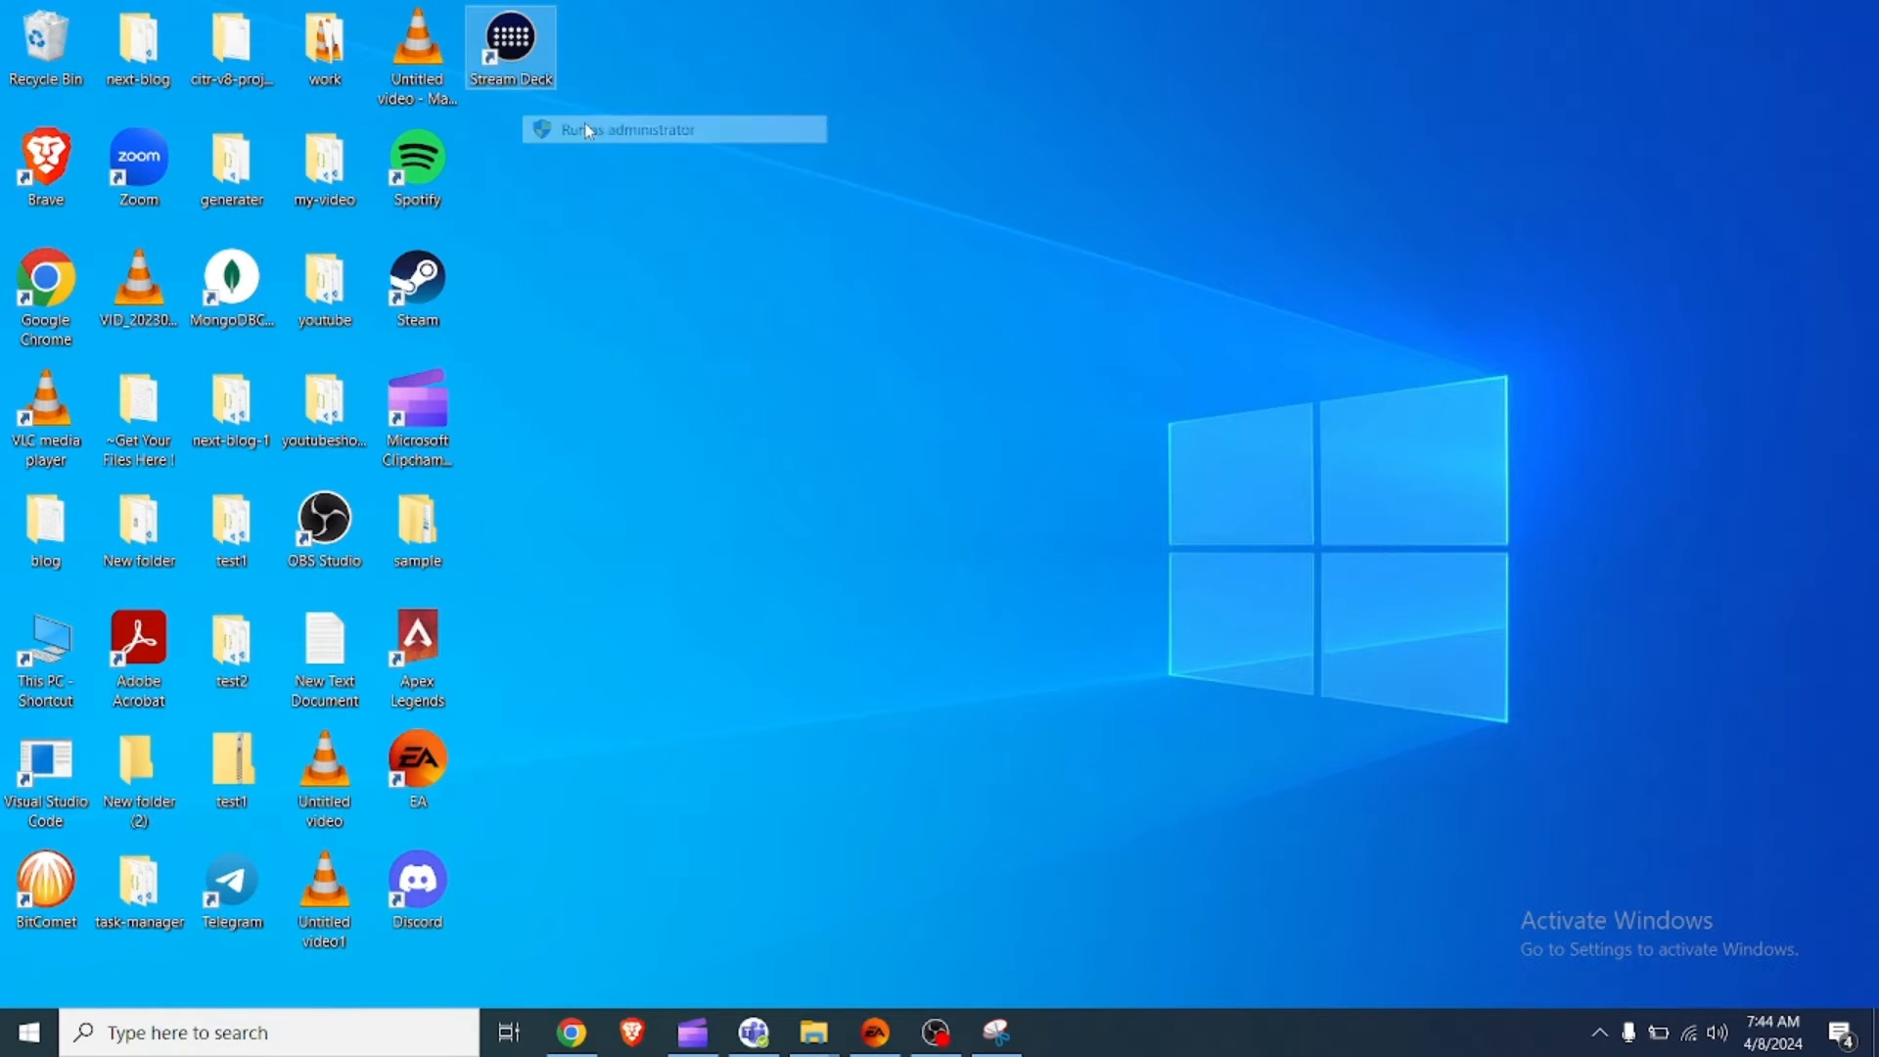
left_click(628, 129)
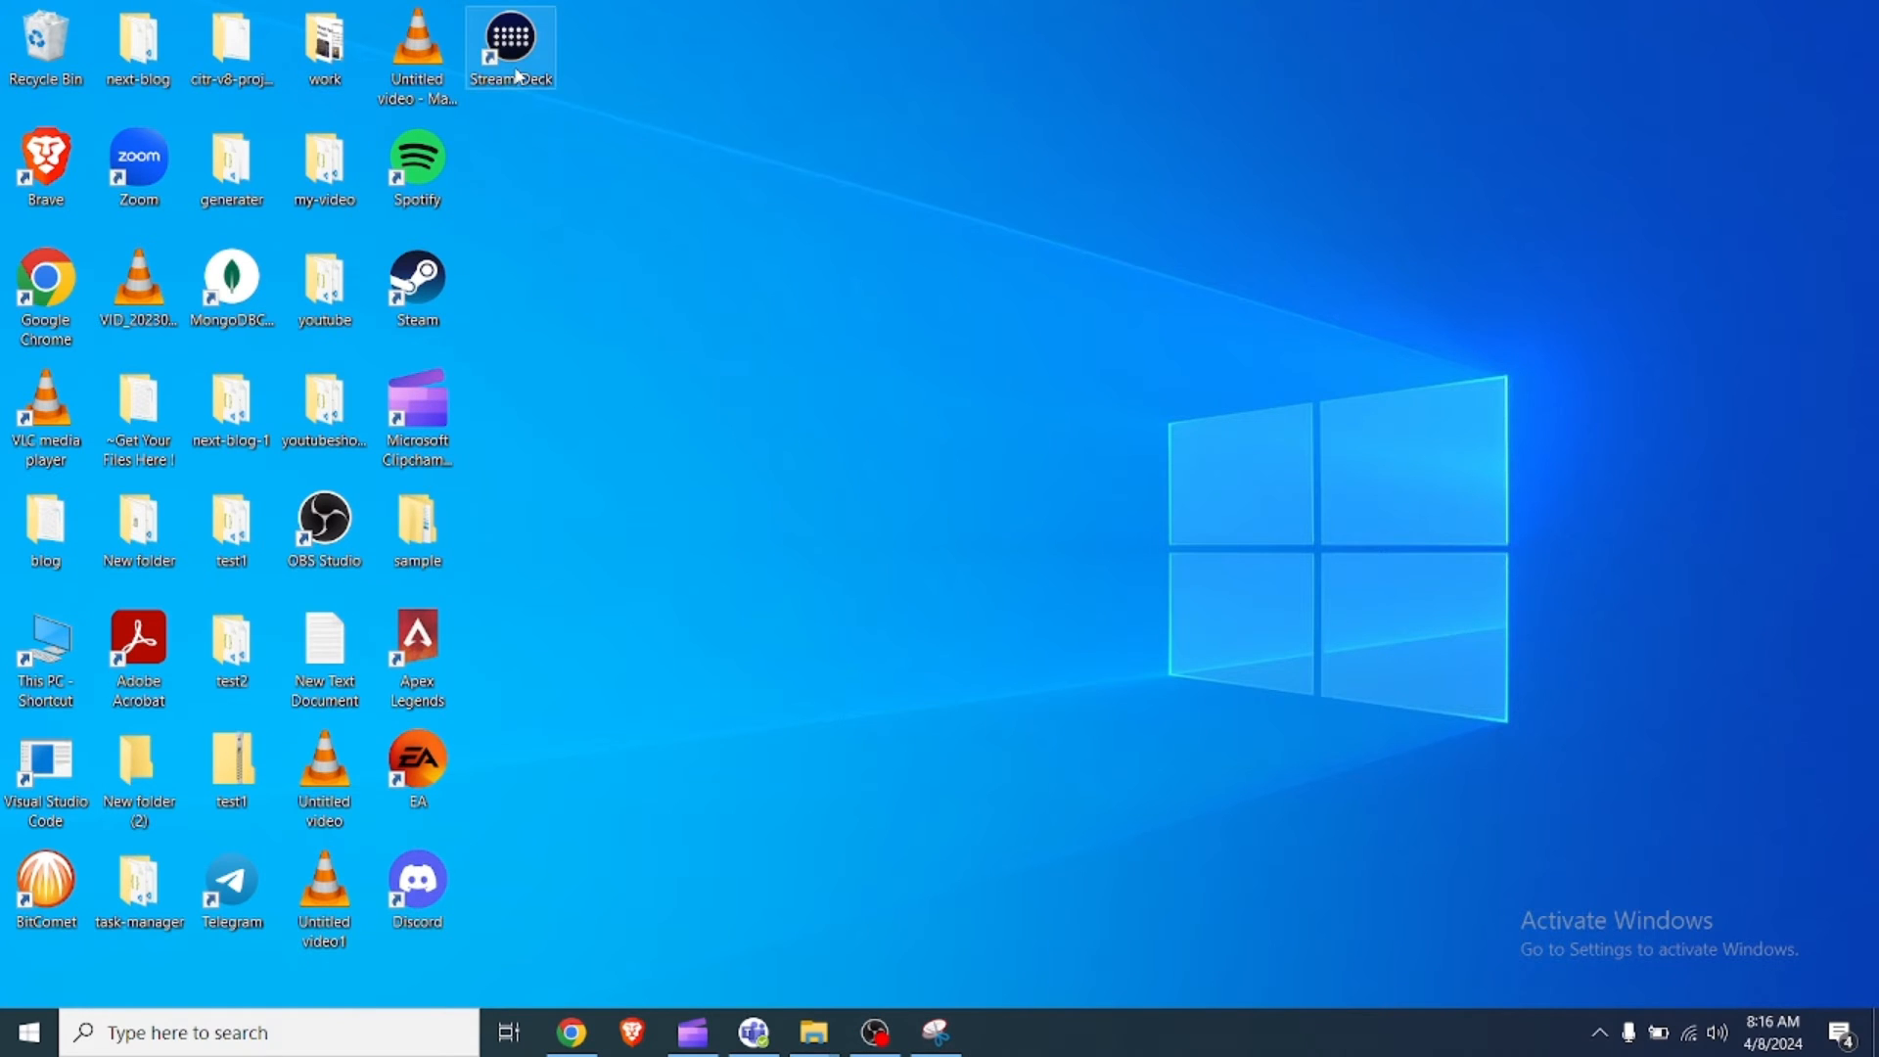
right_click(509, 42)
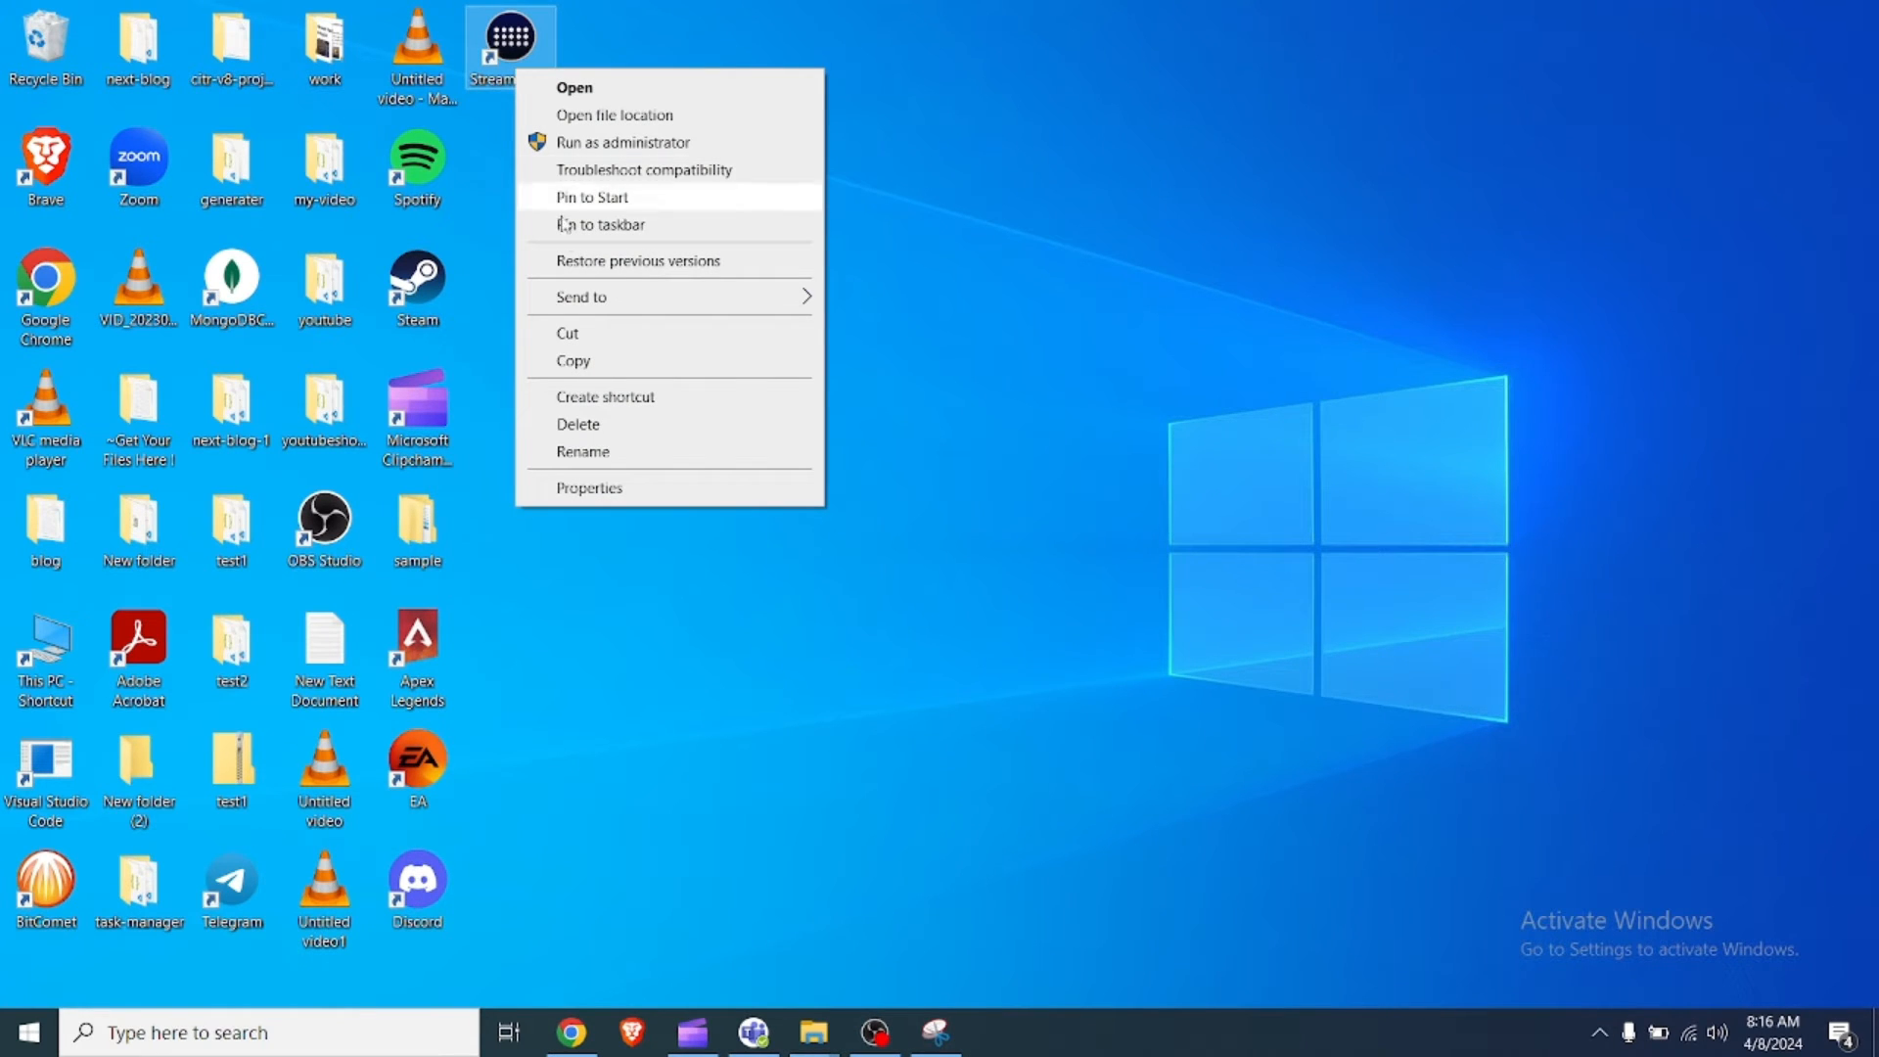
mouse_move(603, 487)
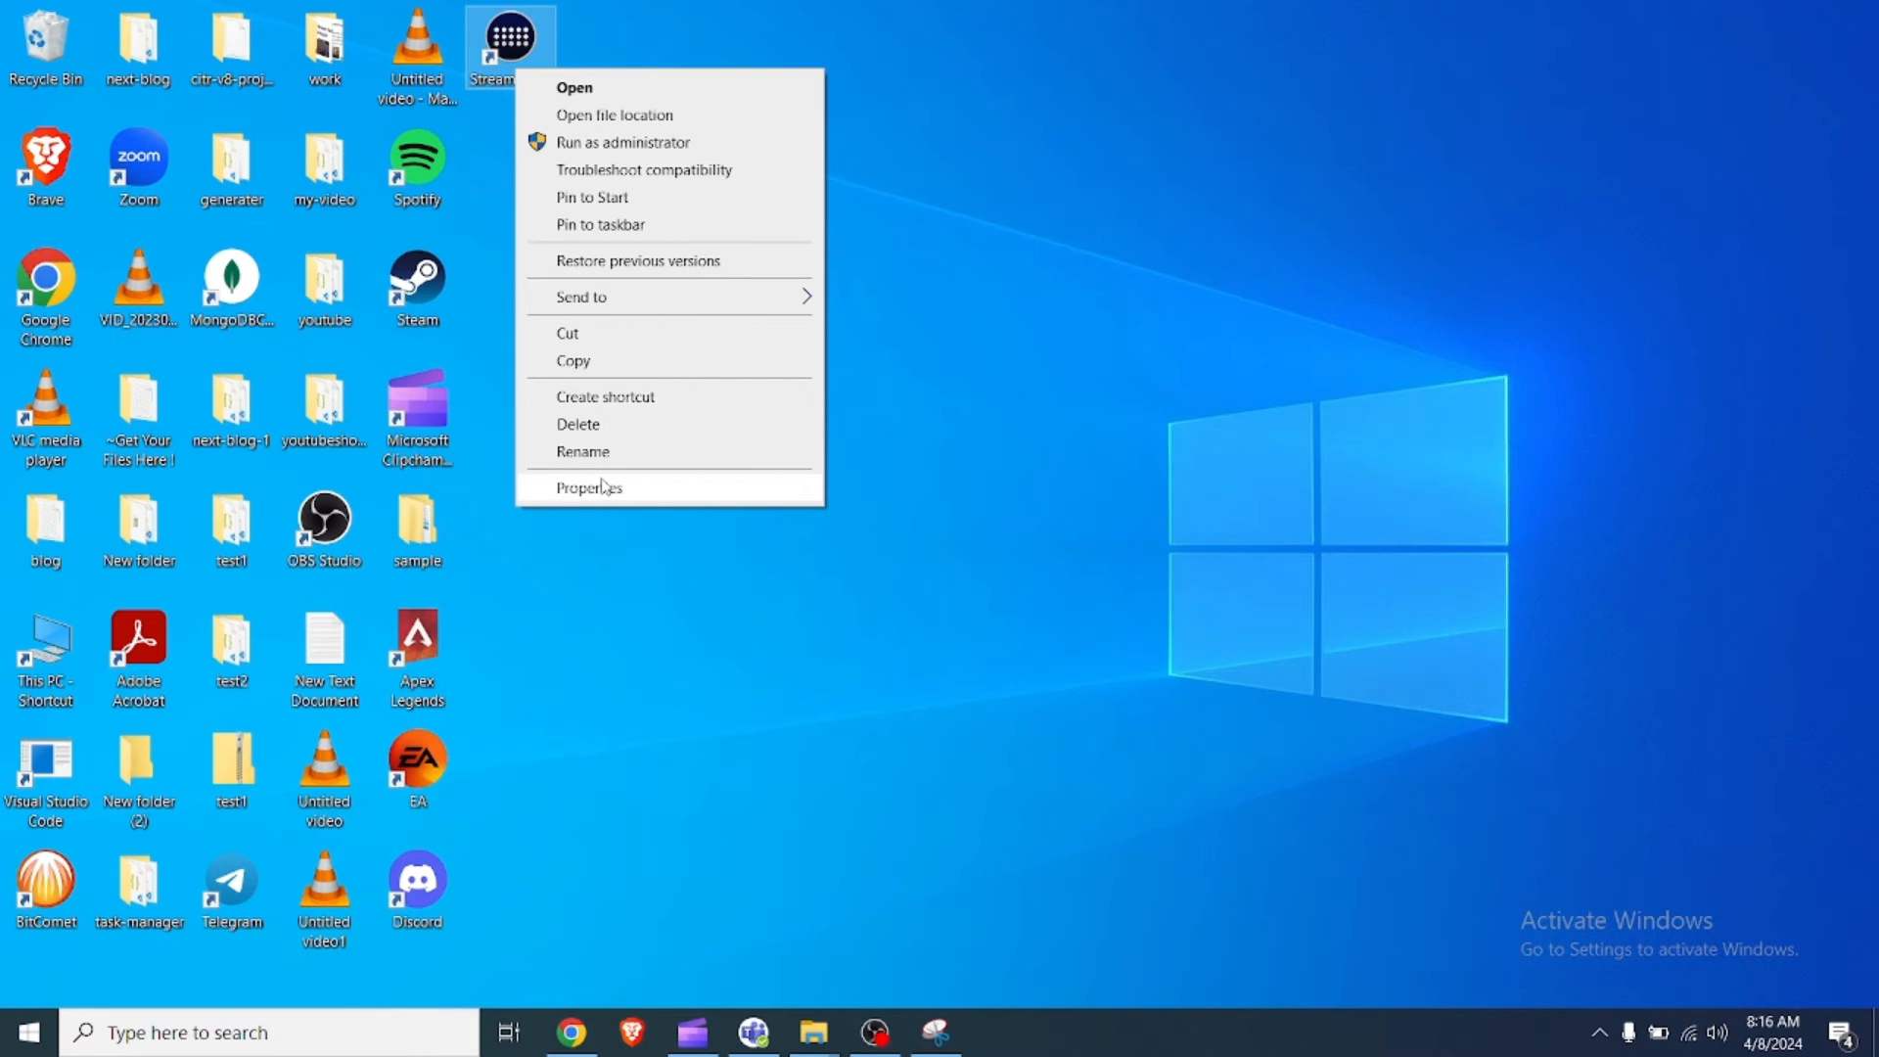
left_click(588, 486)
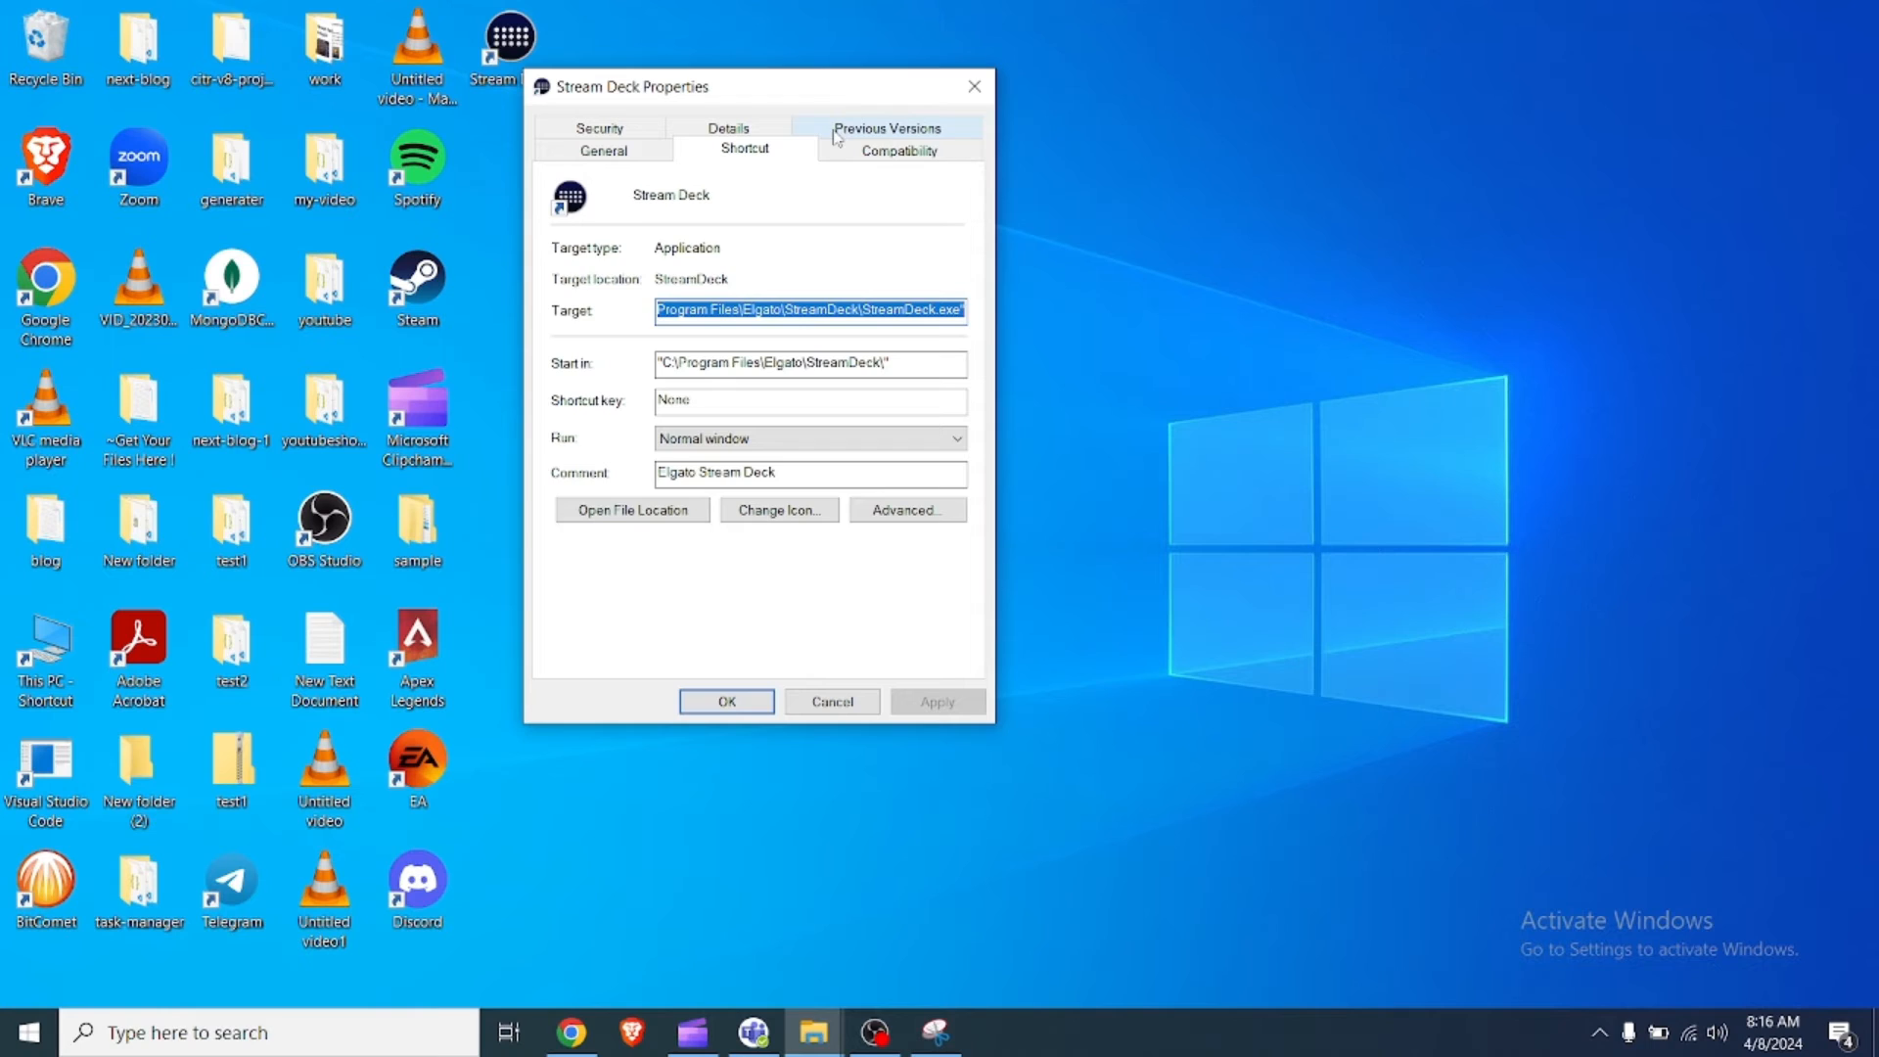
left_click(897, 149)
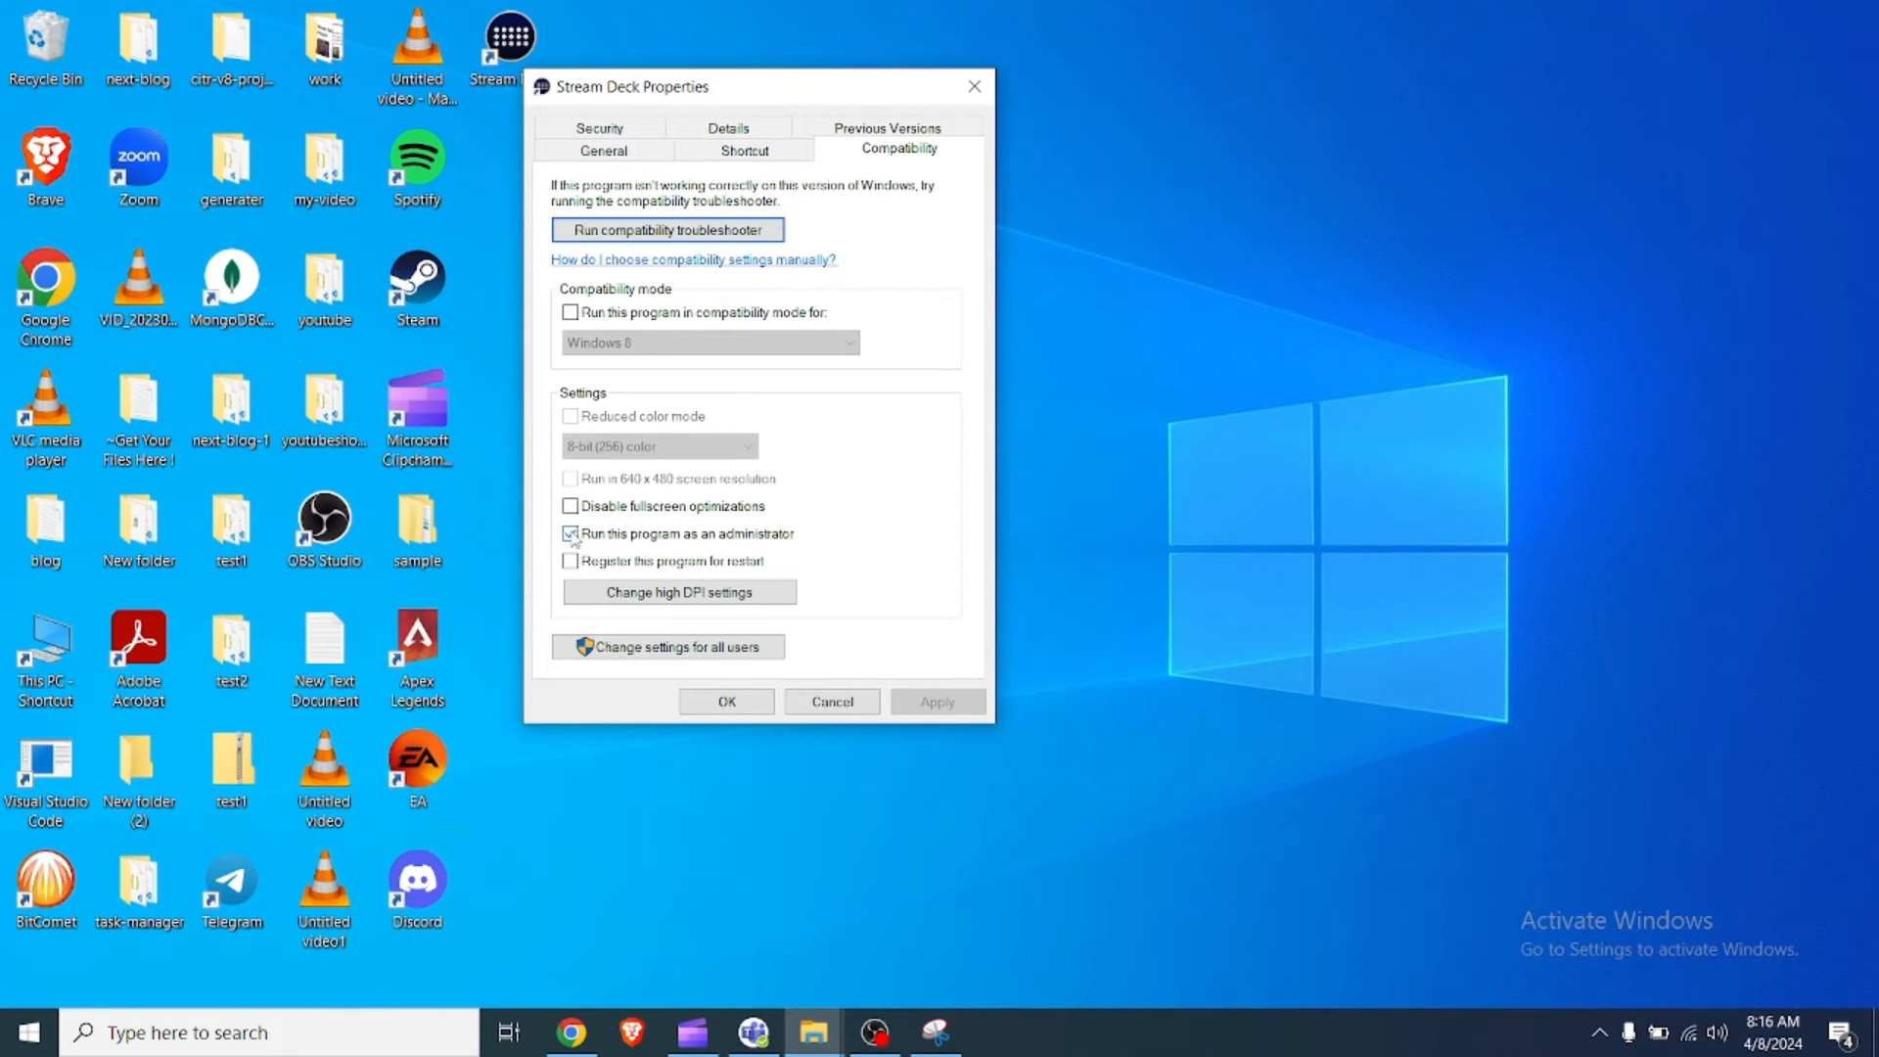
- Uncheck 'Run this program as an administrator' for Stream Deck, apply, and confirm with OK
left_click(569, 533)
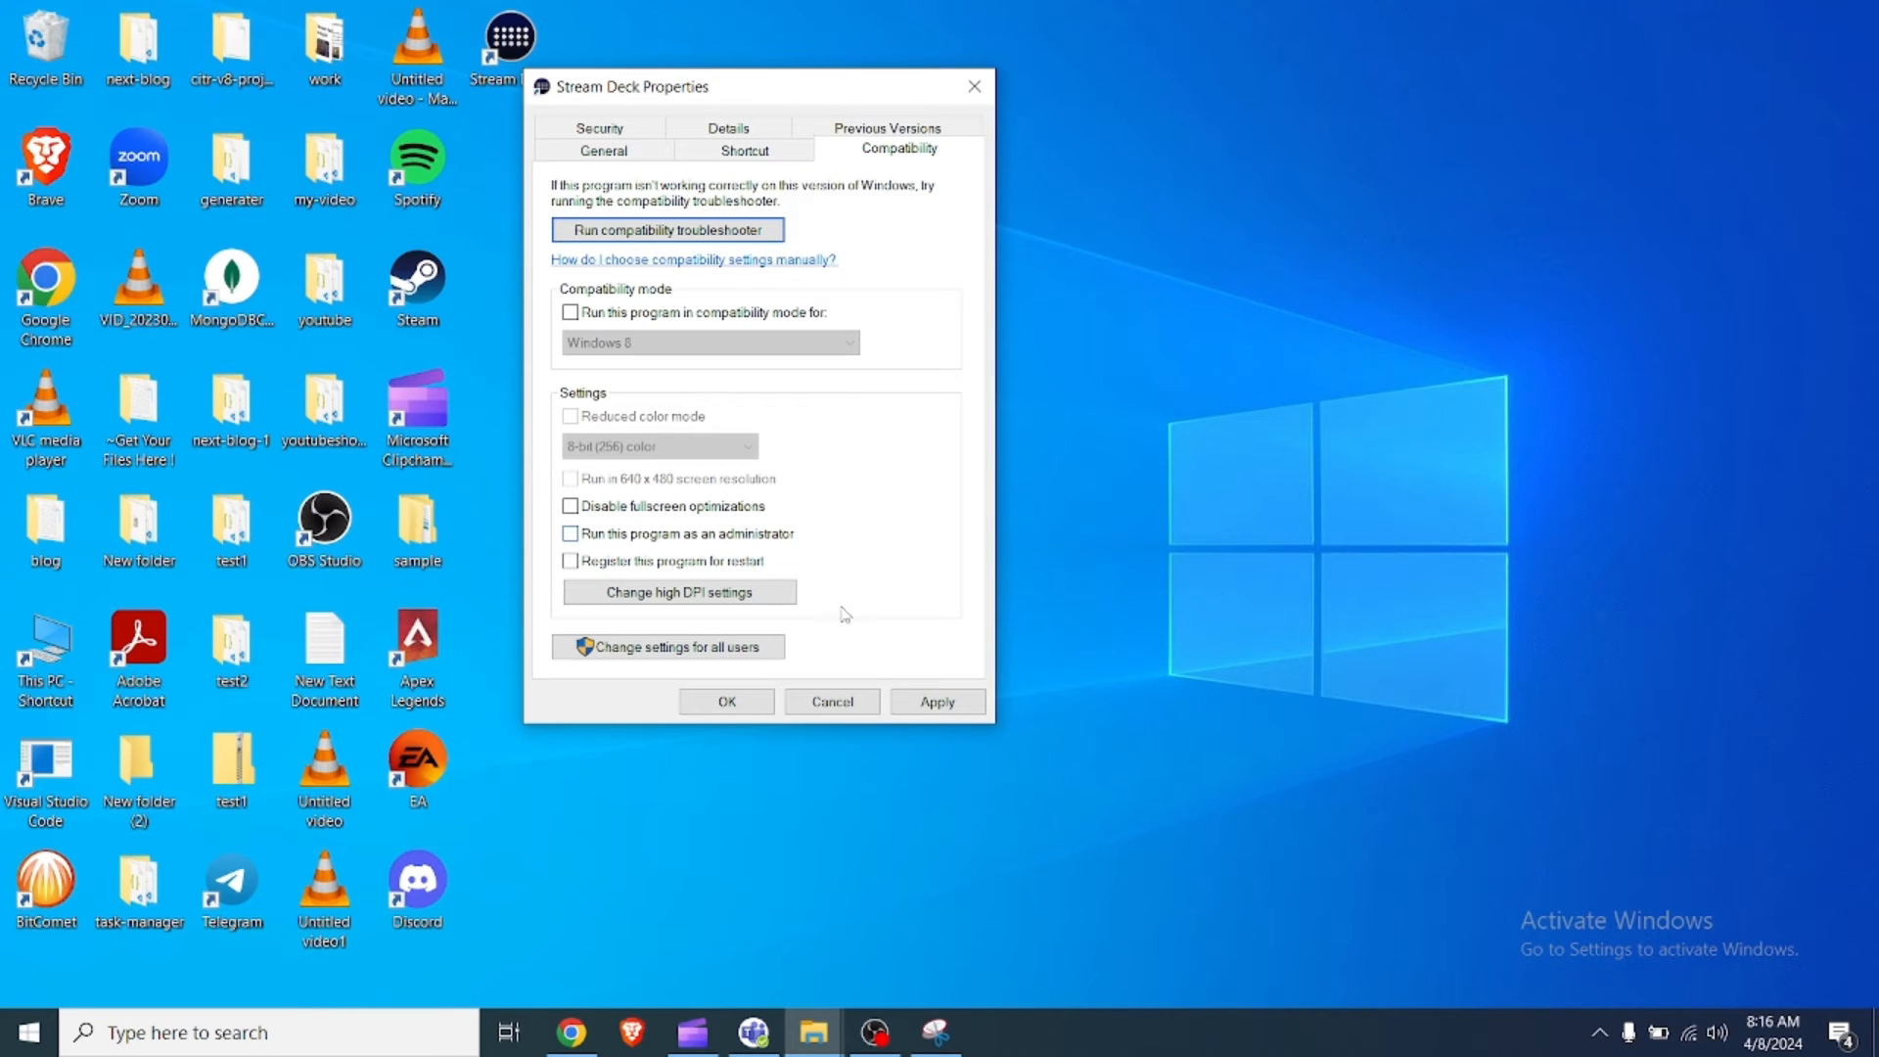
left_click(938, 700)
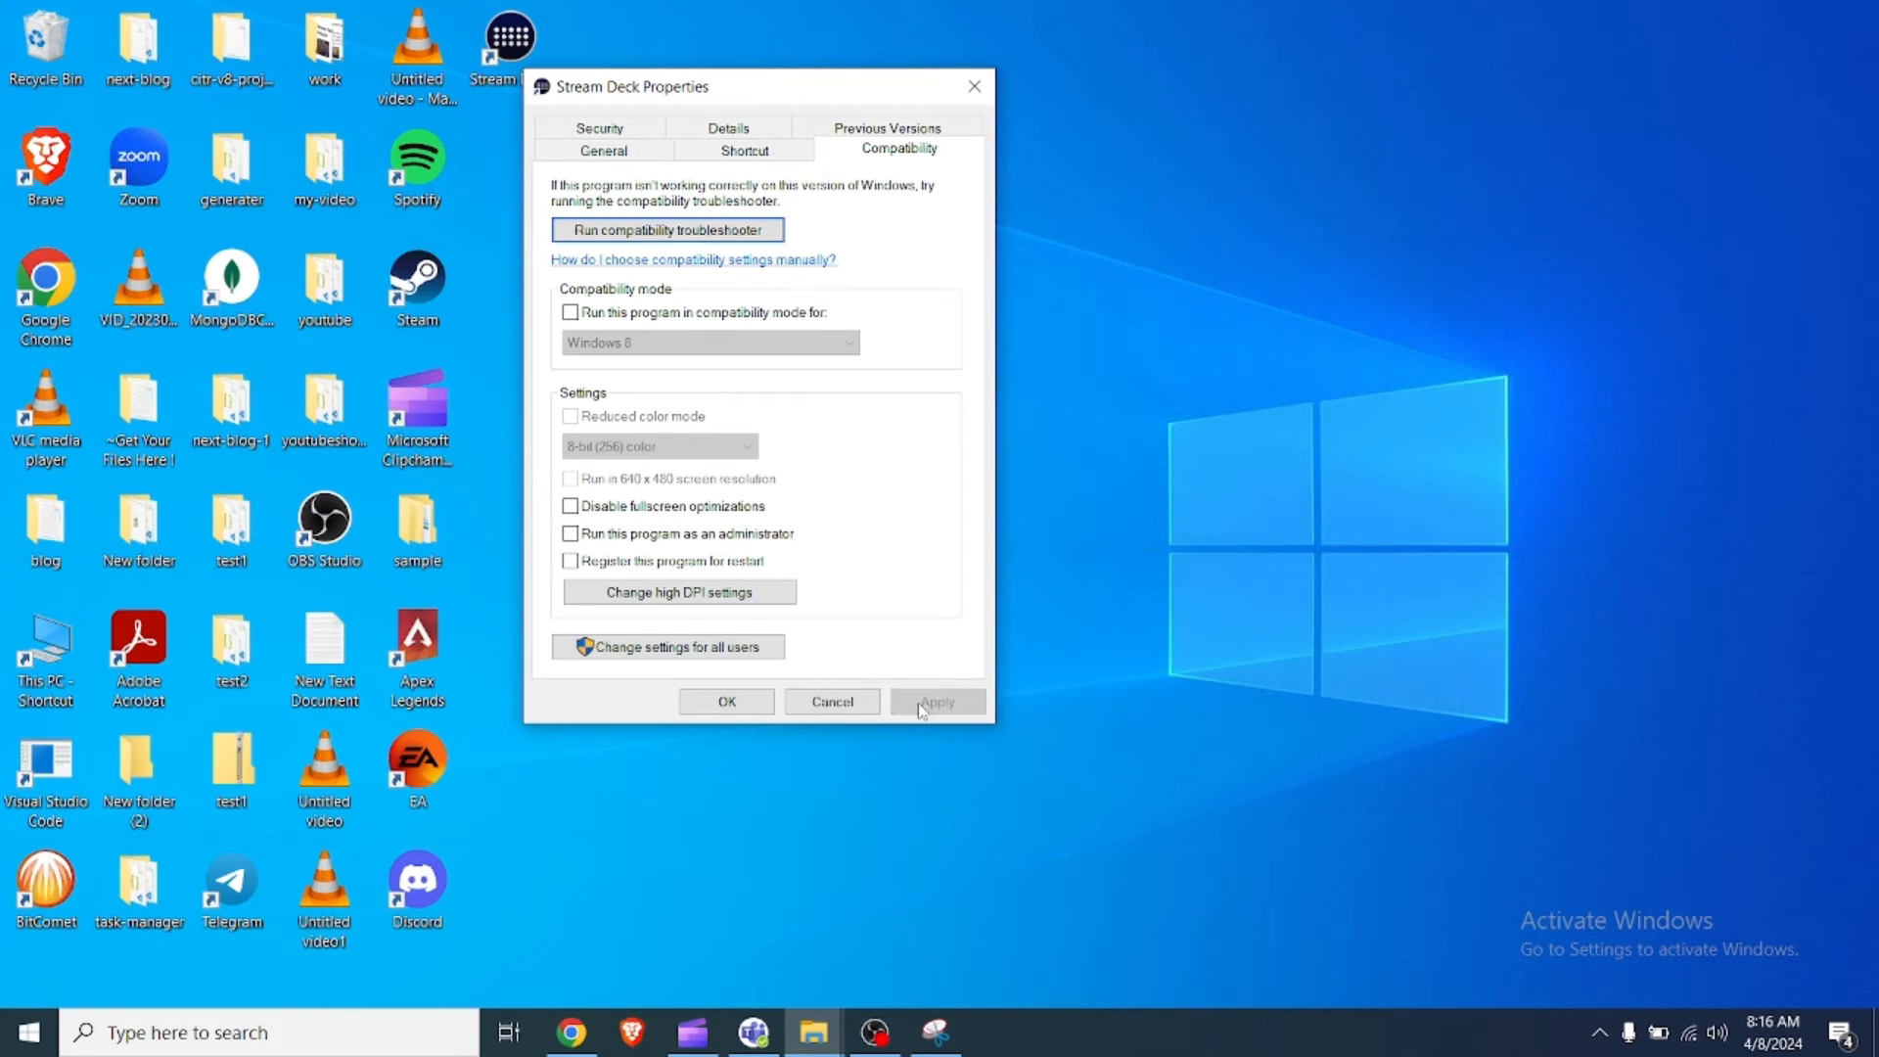
left_click(725, 700)
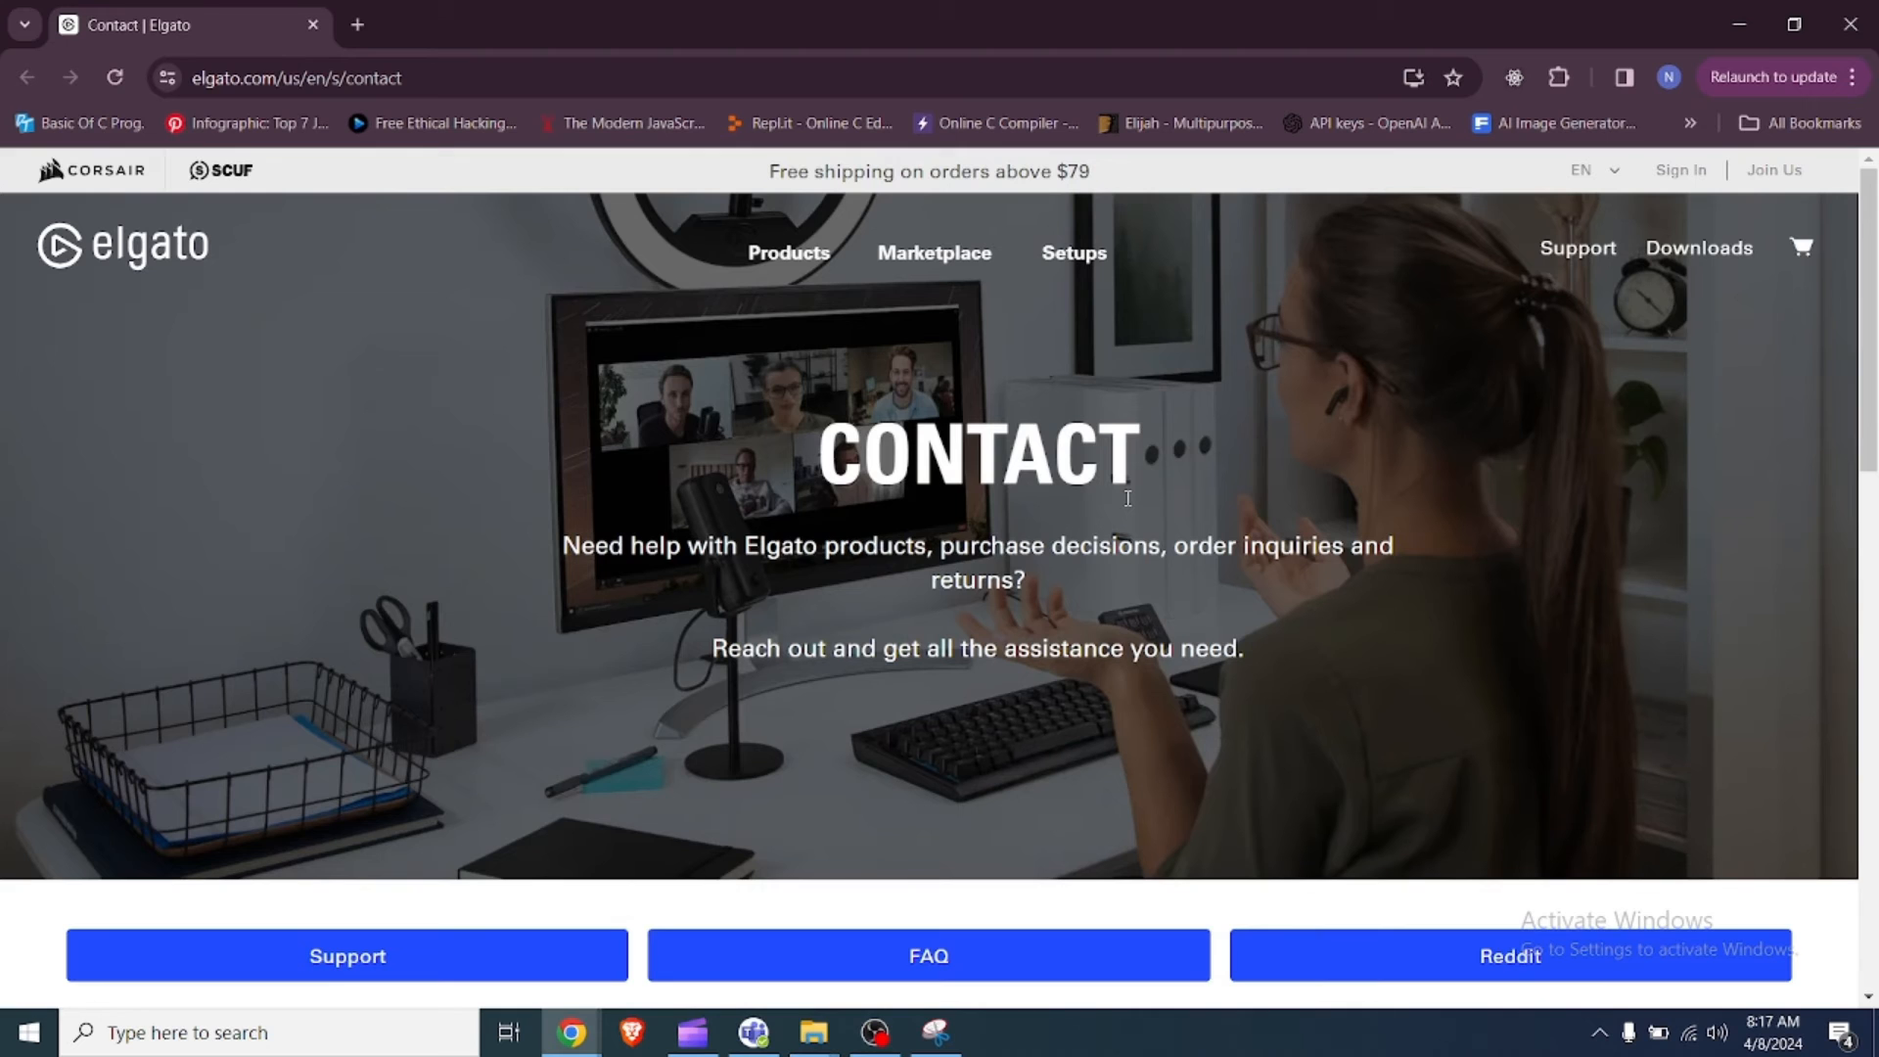
- Follow the Support link at the bottom of Elgato's Contact page to the submit-a-request page
scroll("down", 3)
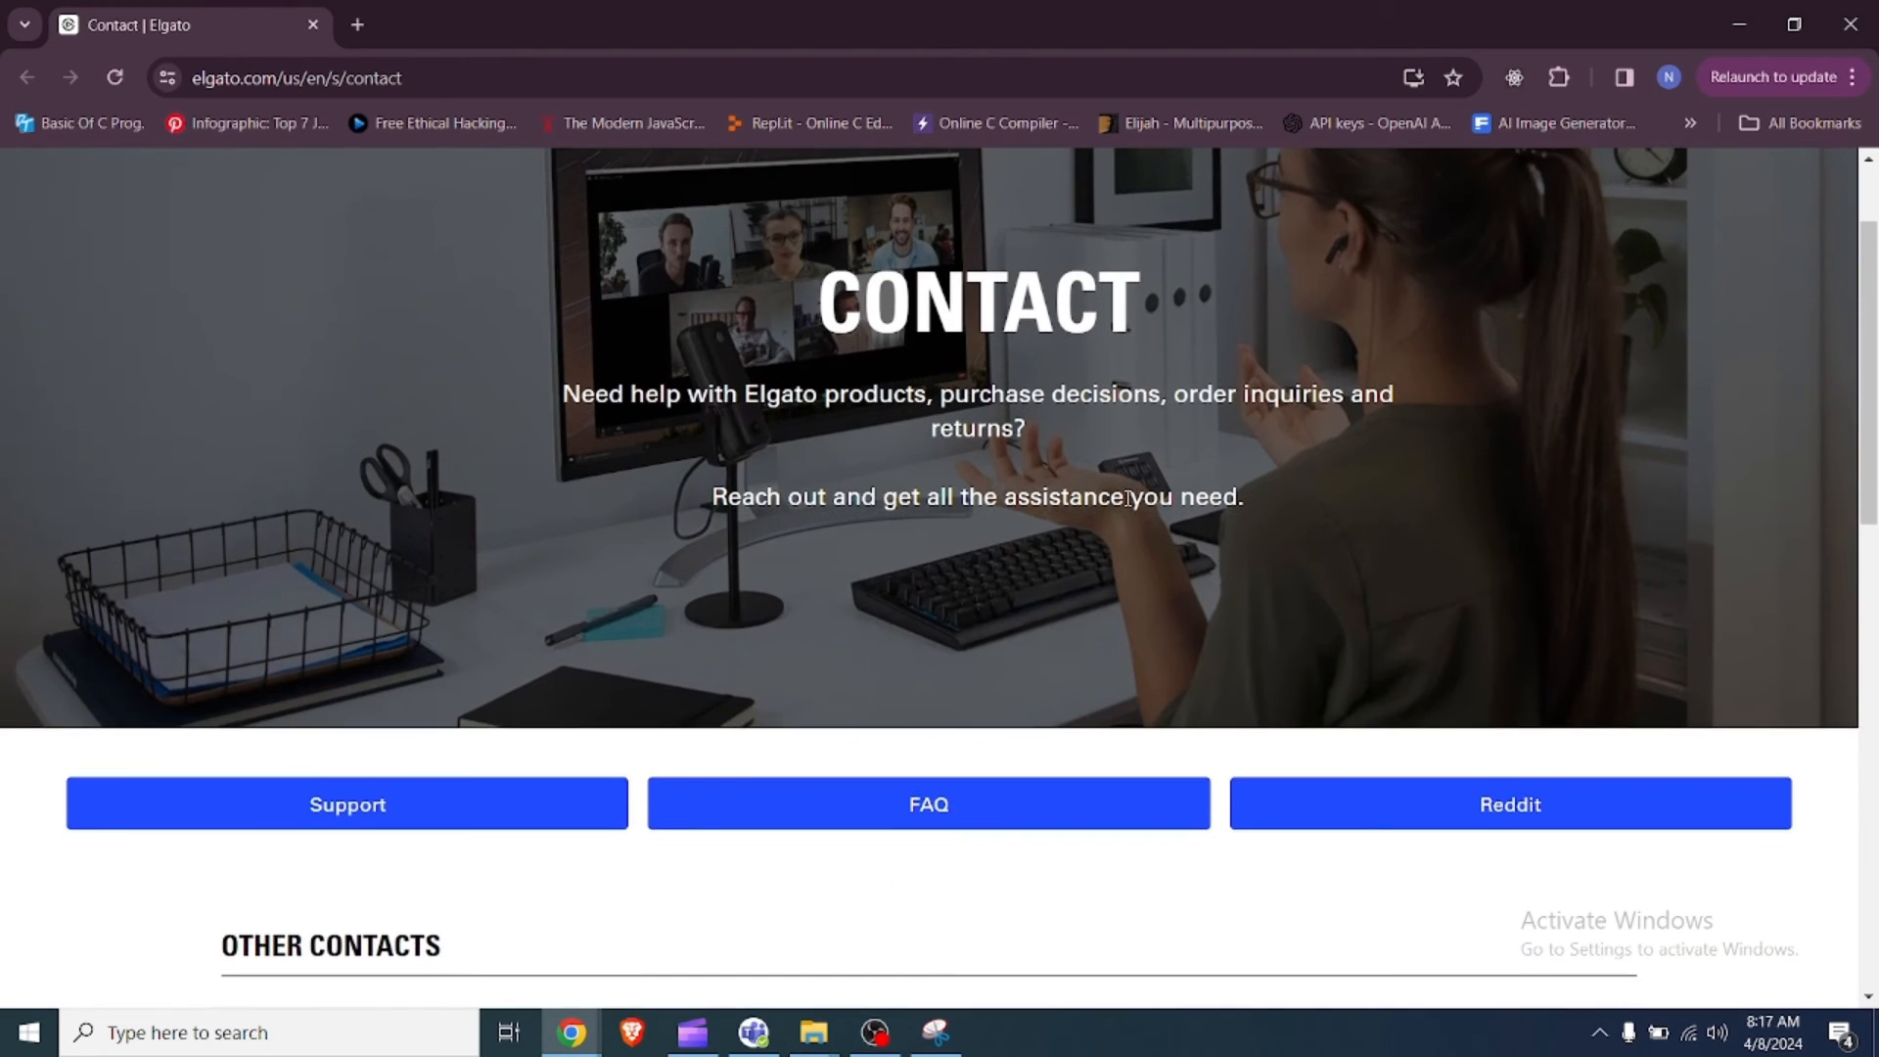
scroll("down", 3)
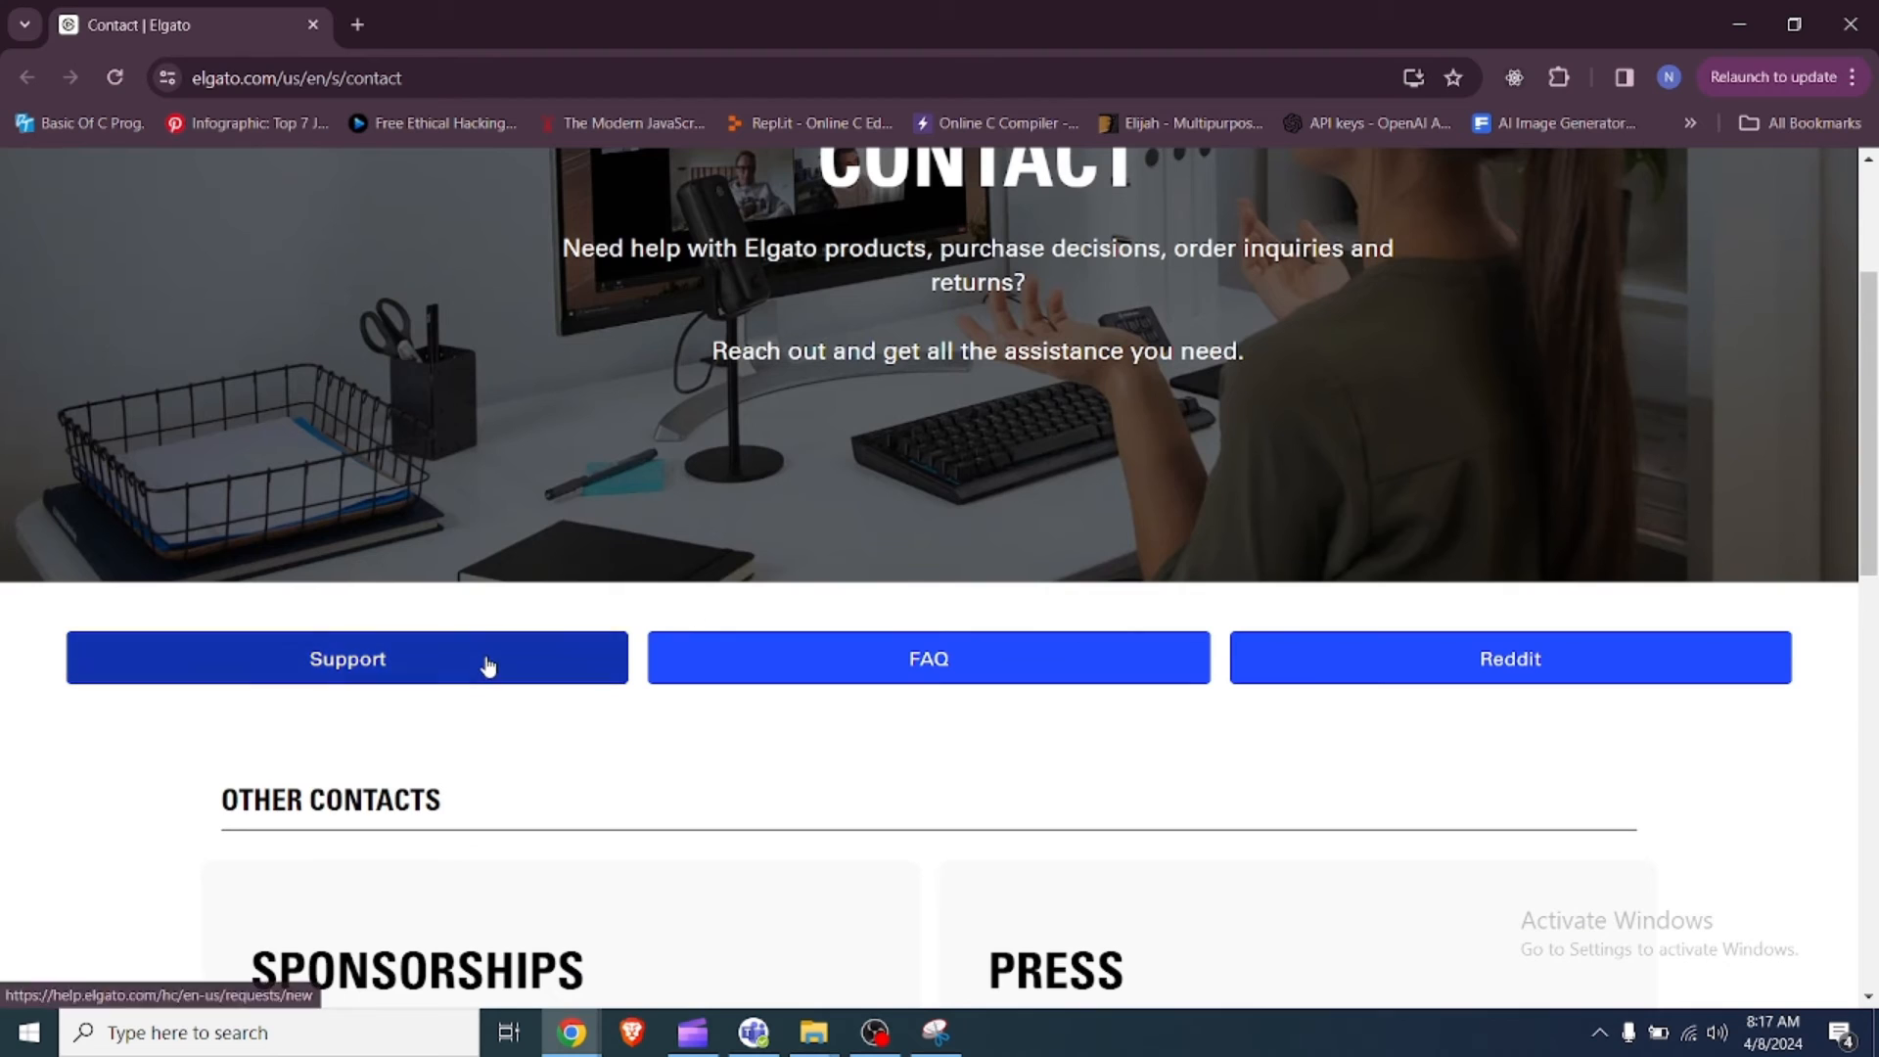
left_click(347, 657)
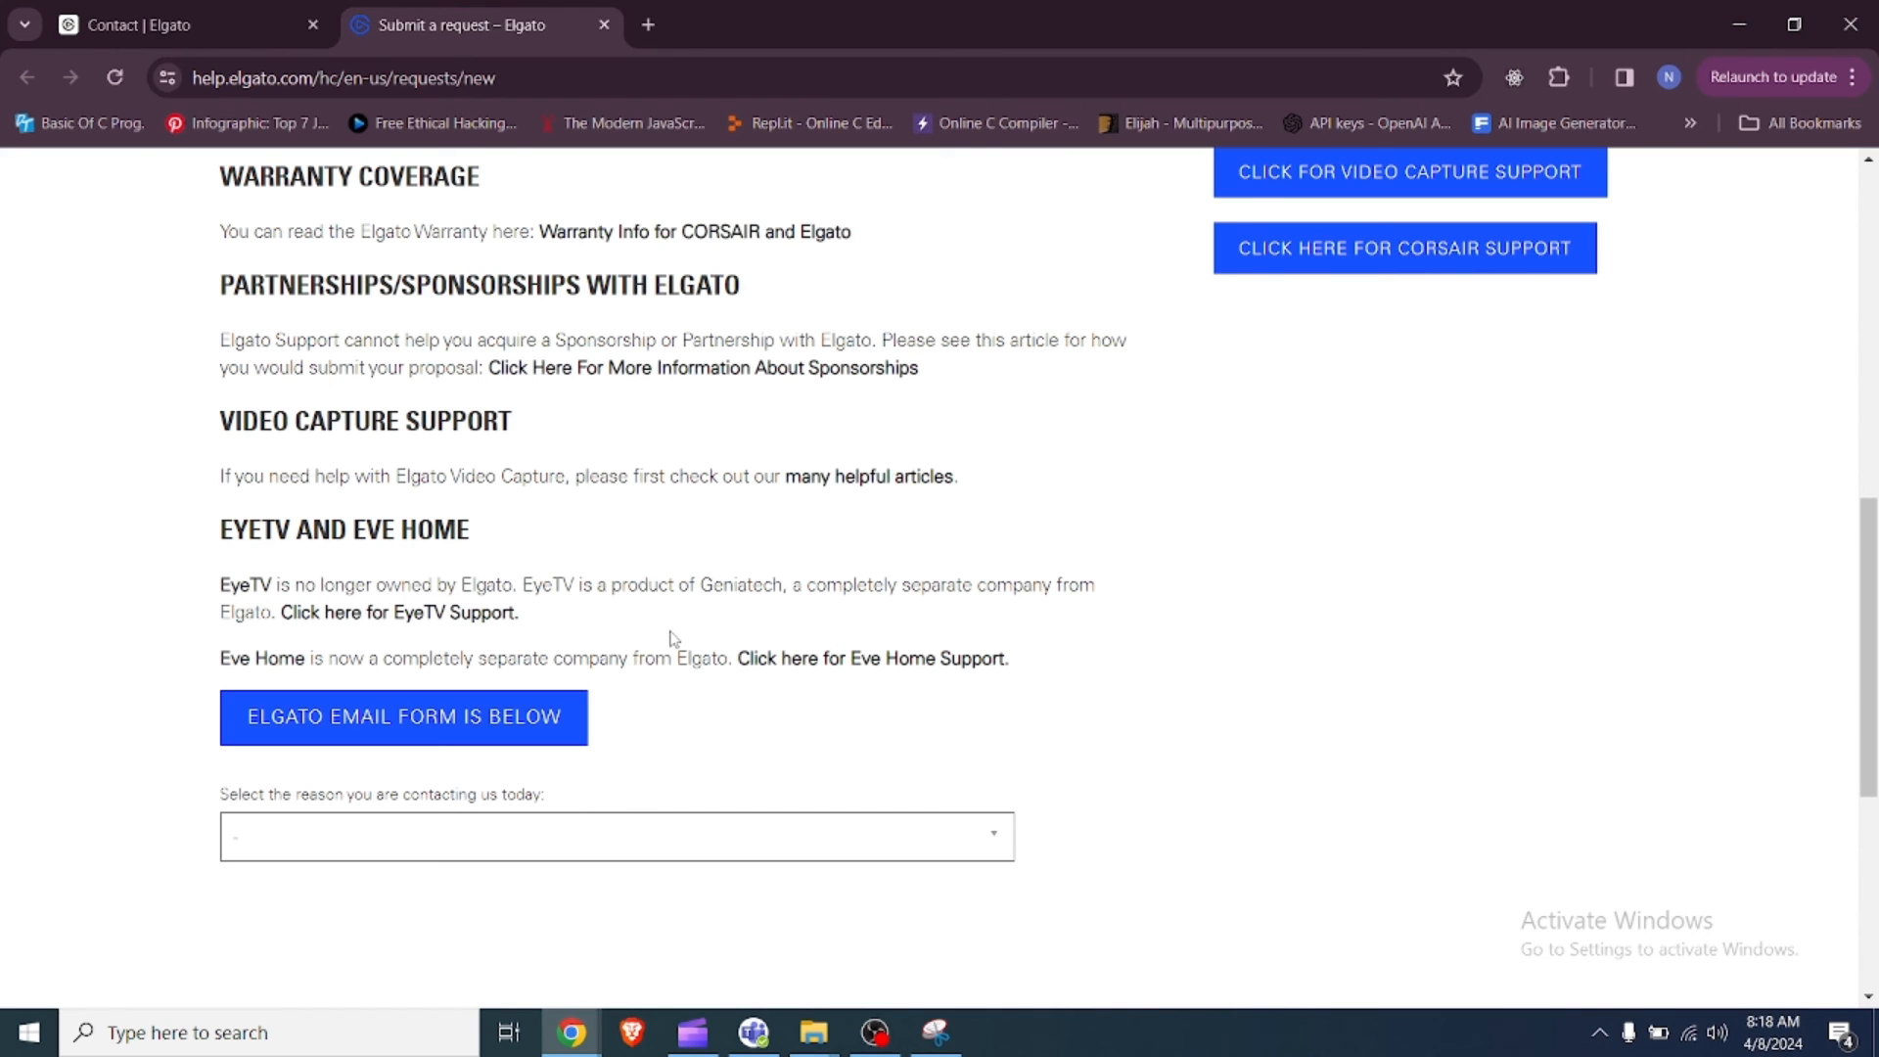
mouse_move(839, 1028)
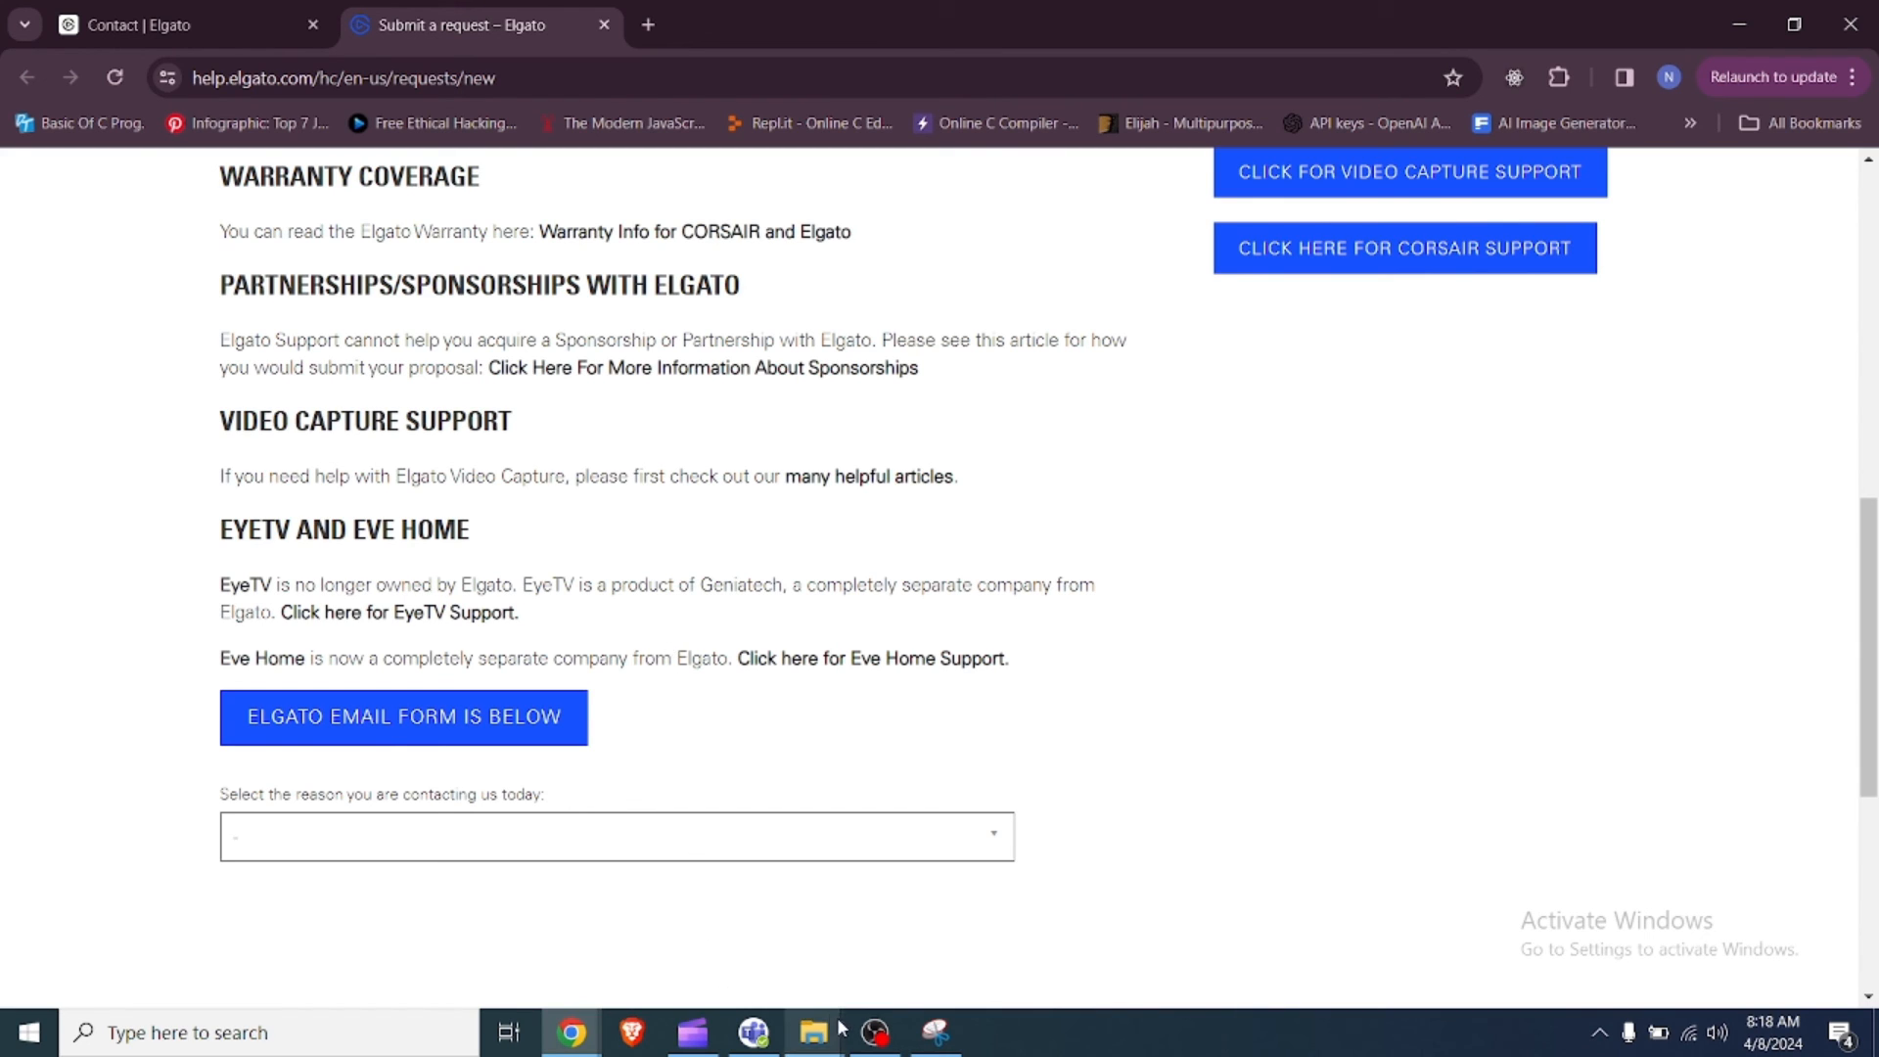